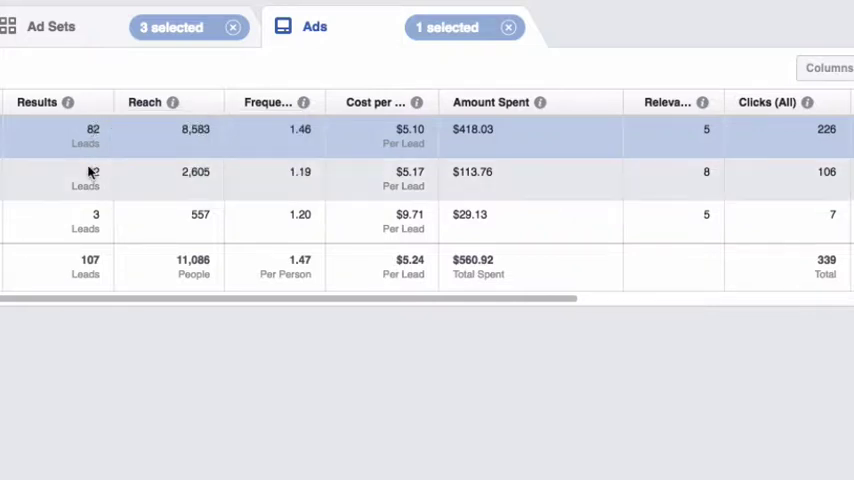
mouse_move(92, 171)
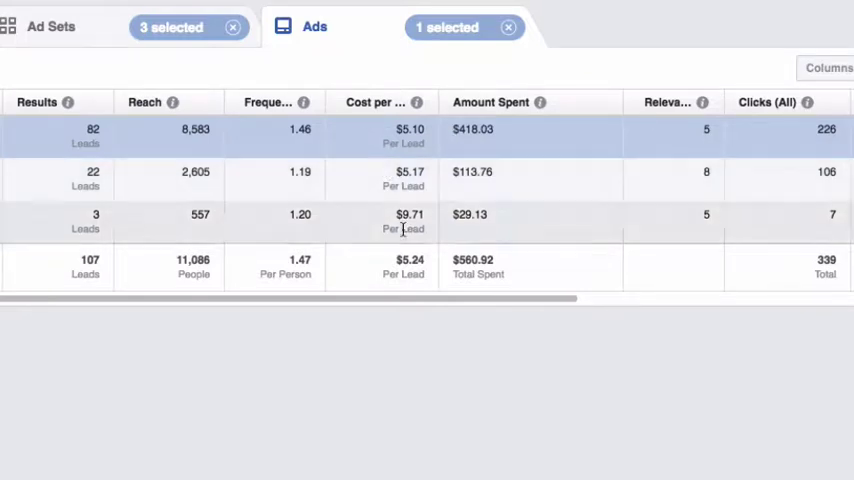
mouse_move(572, 140)
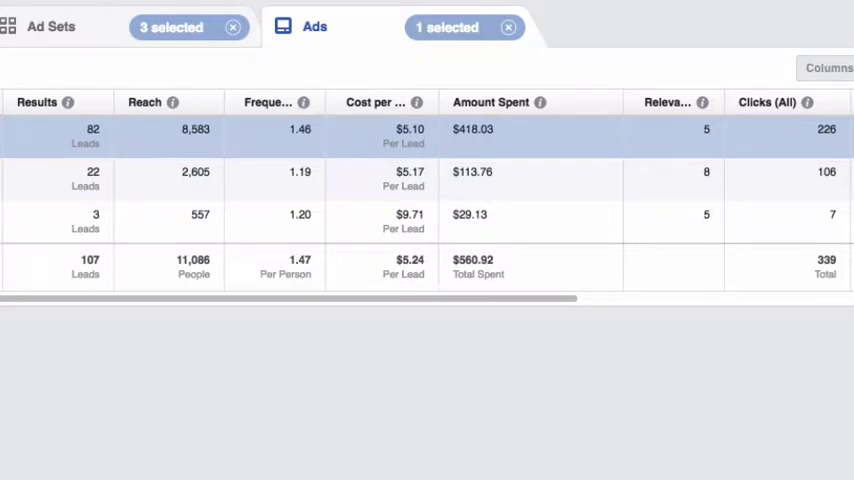
Step: Return to the Campaigns list showing 'DWIT $197 - Swipe File (Conversion)' with 107 leads
scroll("right", 3)
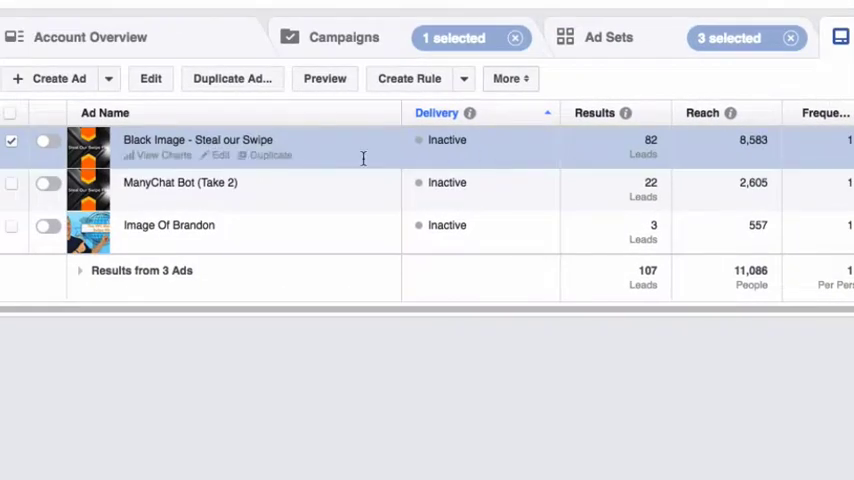
mouse_move(50, 265)
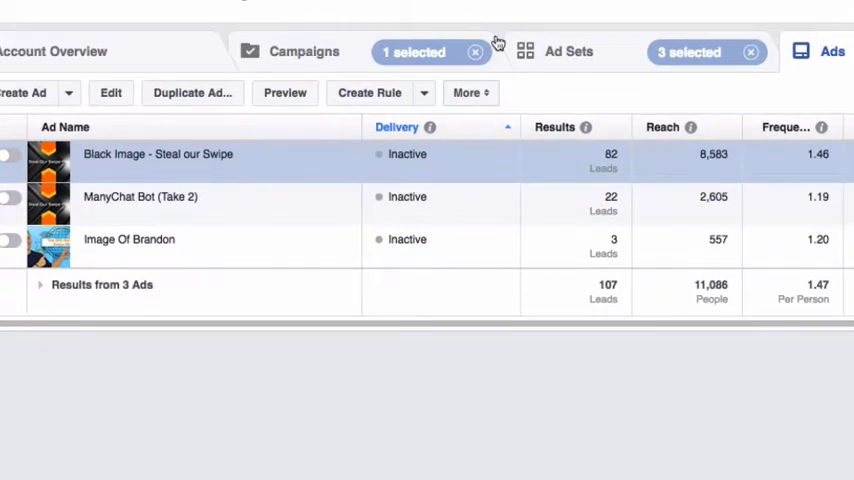
mouse_move(320, 60)
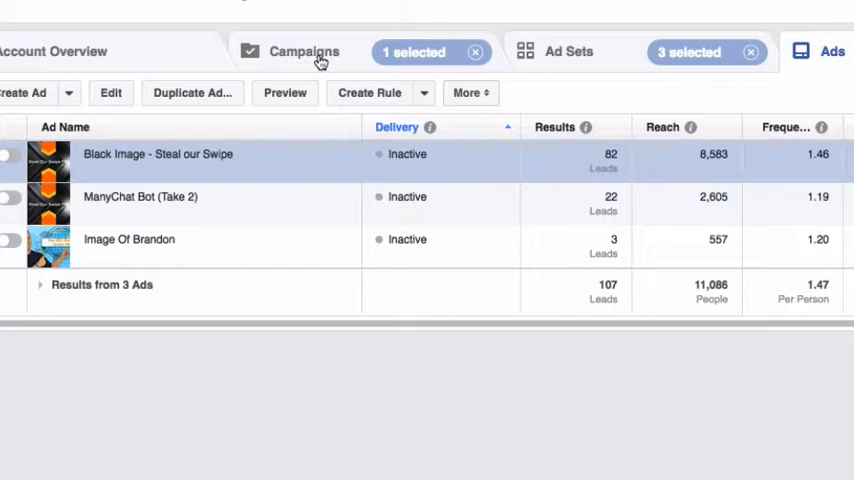
mouse_move(329, 248)
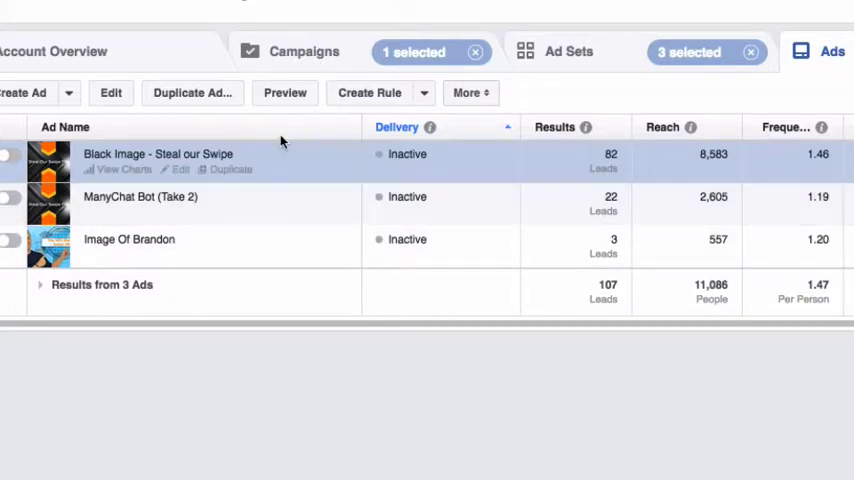
left_click(304, 51)
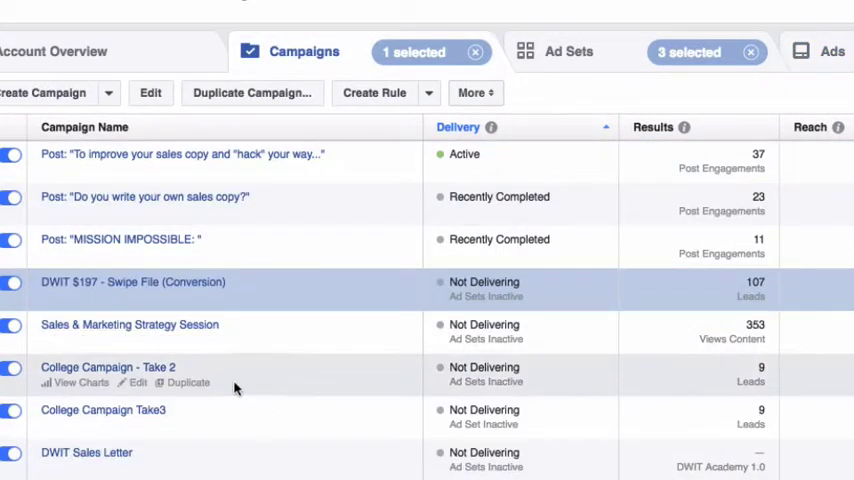
mouse_move(135, 290)
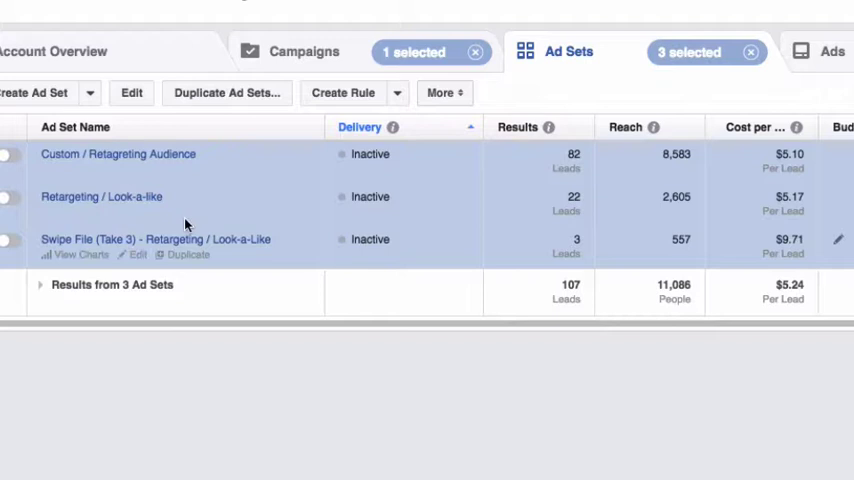
mouse_move(568, 72)
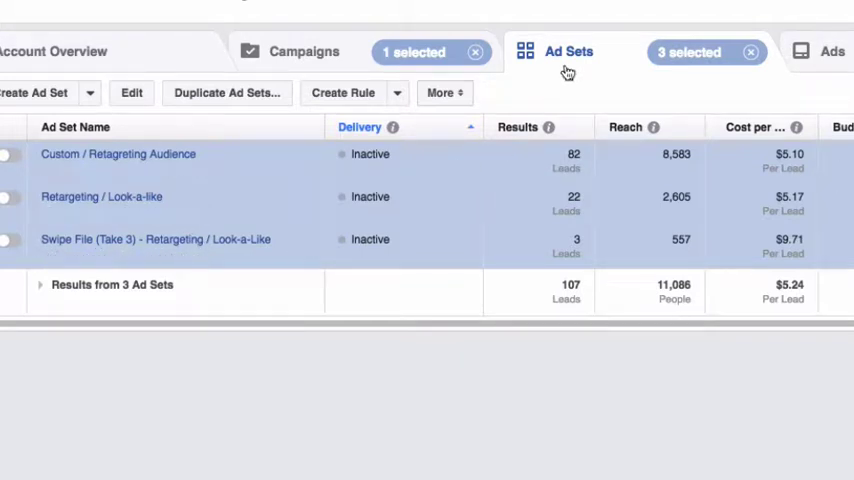
mouse_move(42, 152)
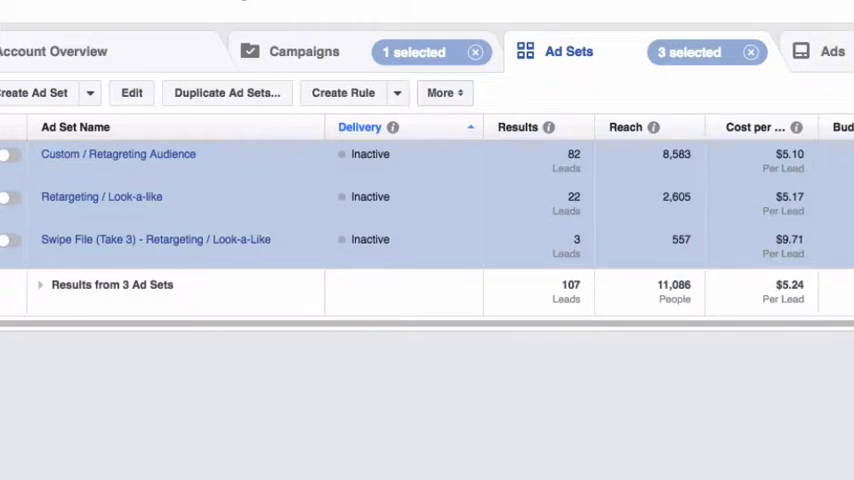
mouse_move(46, 183)
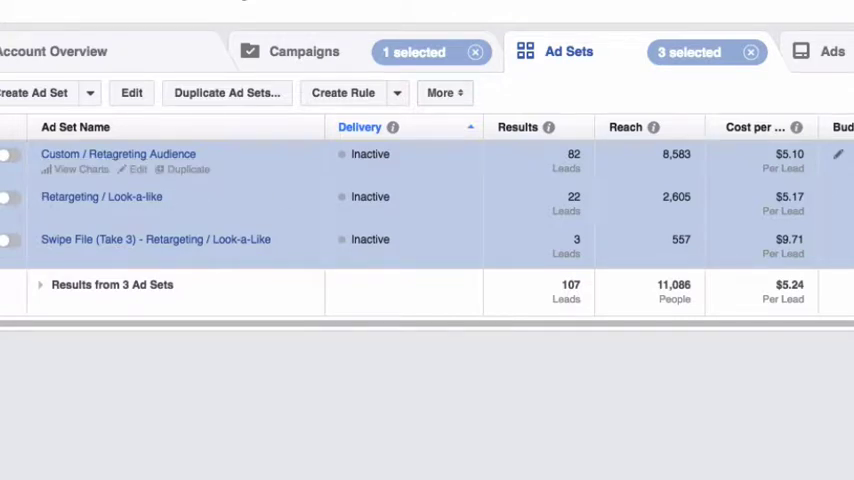
mouse_move(101, 196)
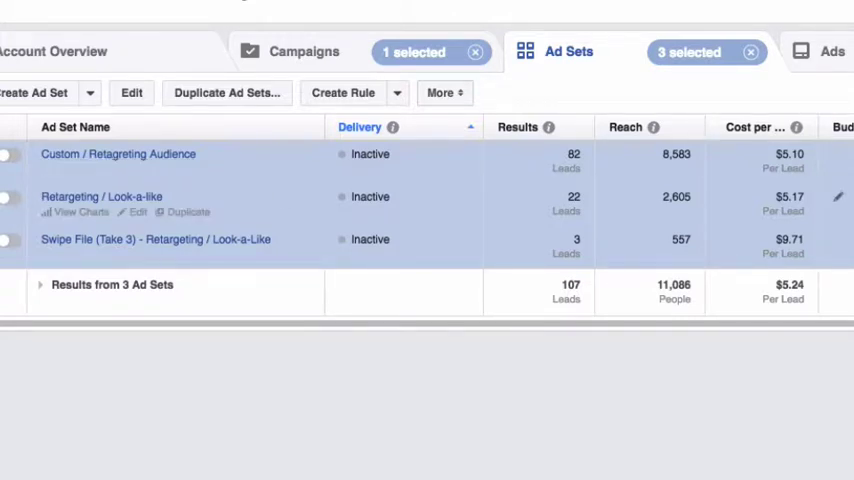
mouse_move(222, 168)
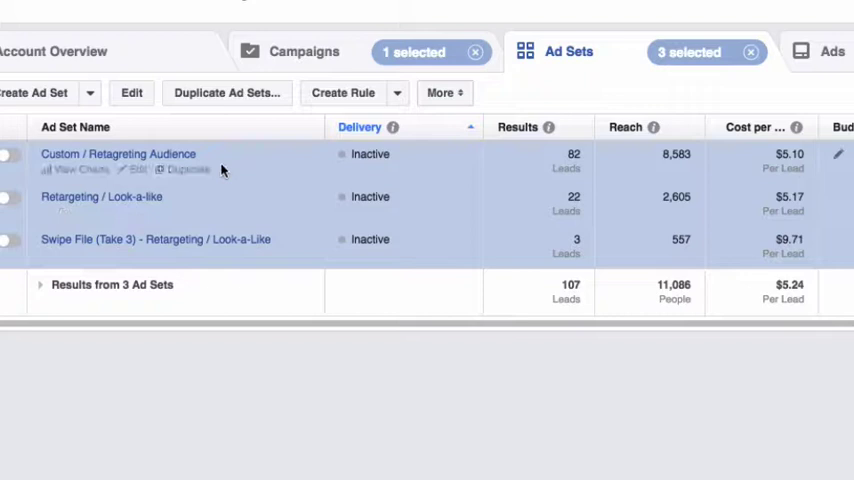
mouse_move(245, 214)
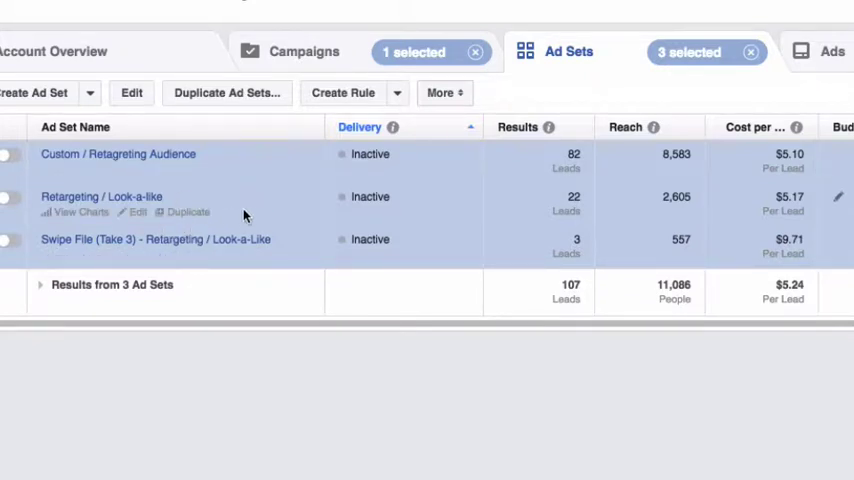
mouse_move(183, 165)
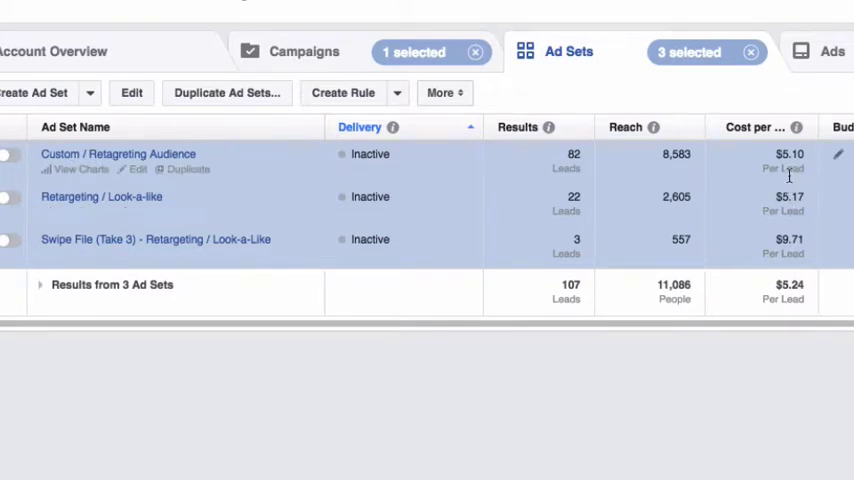
mouse_move(770, 188)
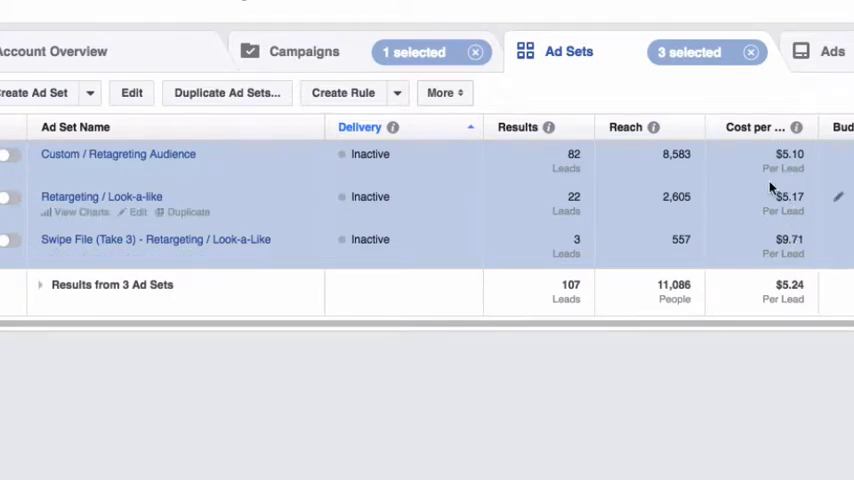
mouse_move(600, 183)
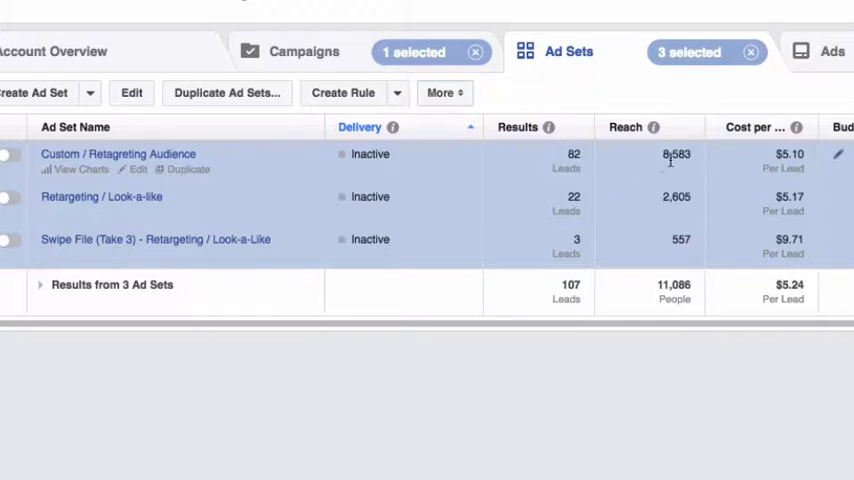
mouse_move(670, 166)
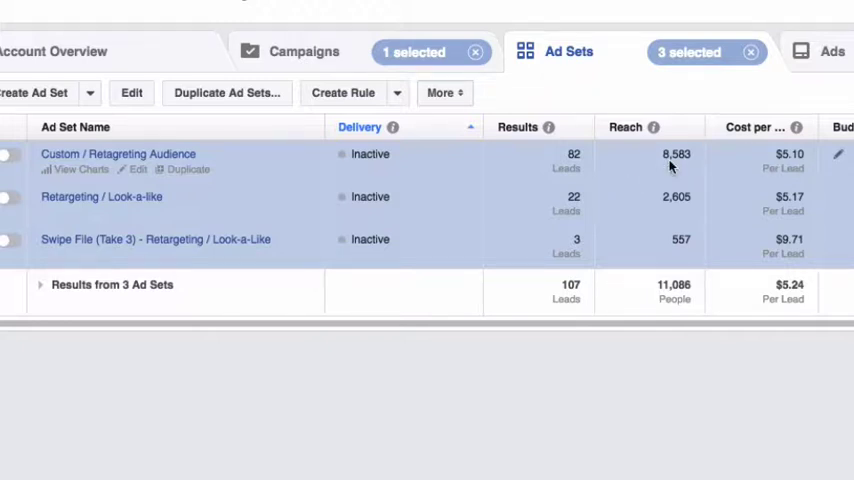
mouse_move(798, 190)
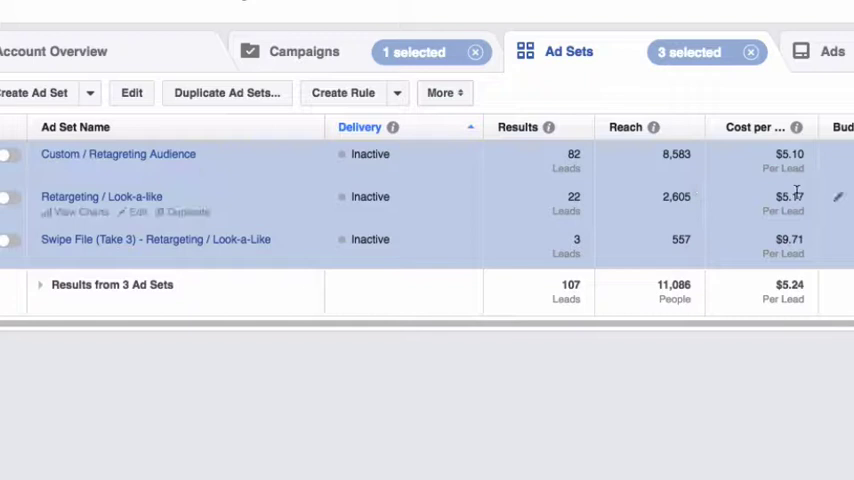
mouse_move(753, 195)
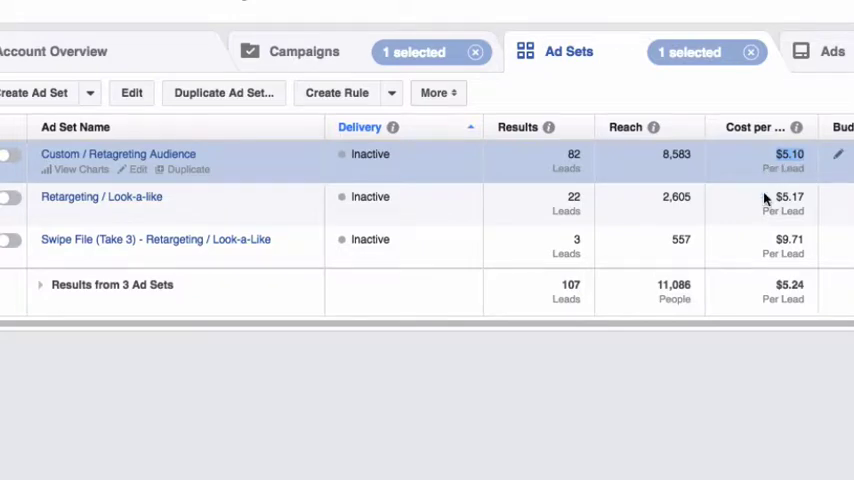
mouse_move(731, 248)
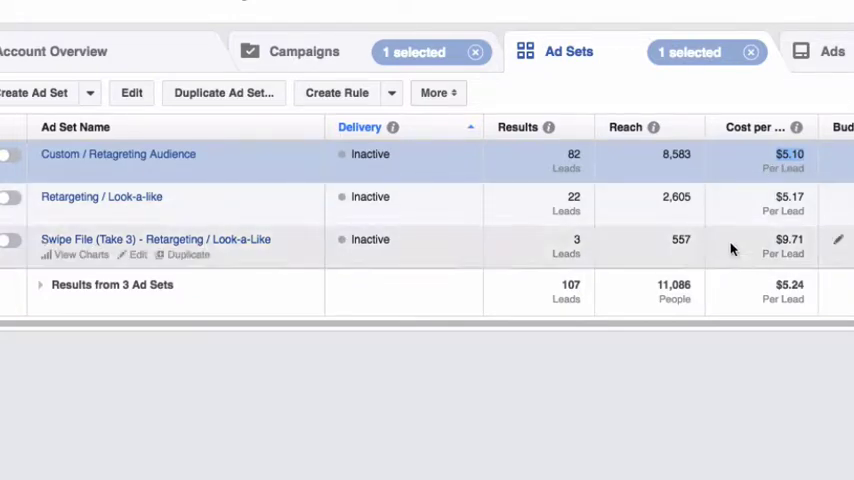
mouse_move(618, 303)
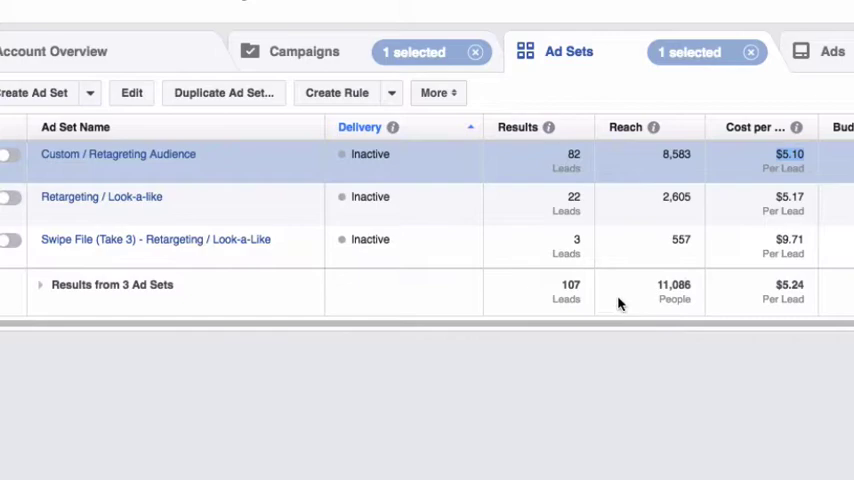
Step: Break down ad set results by Time of Day (Ad Account Time Zone)
scroll("right", 3)
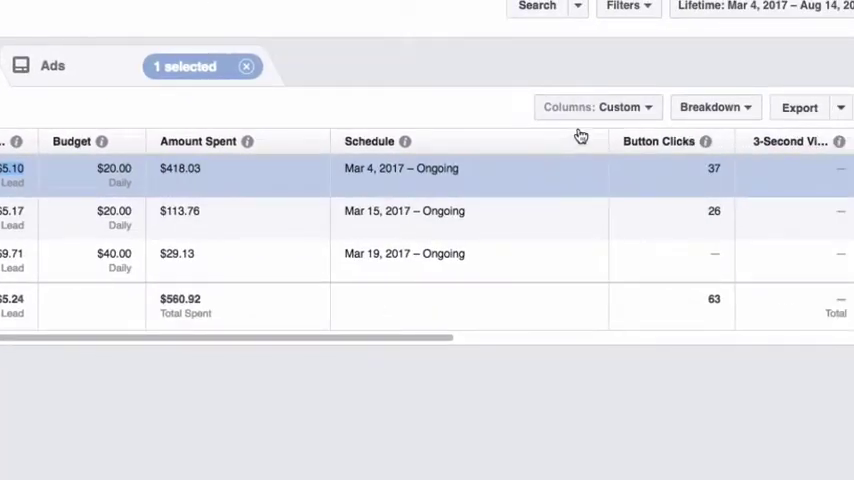
left_click(710, 107)
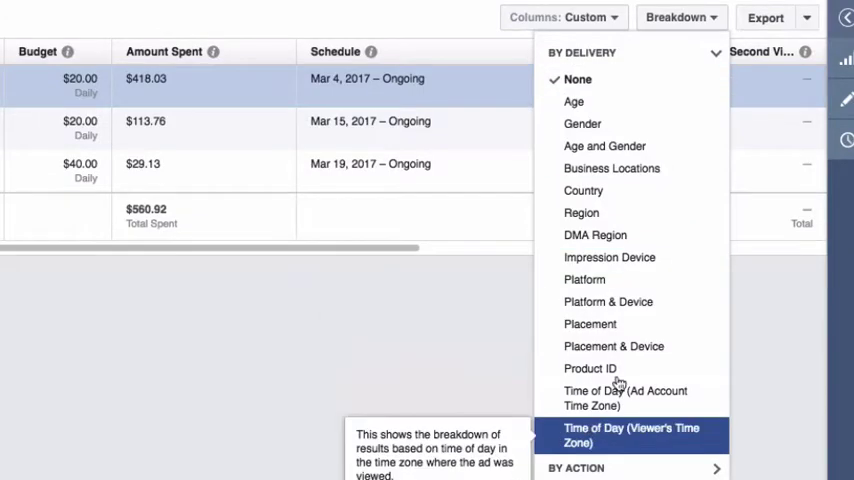
mouse_move(613, 346)
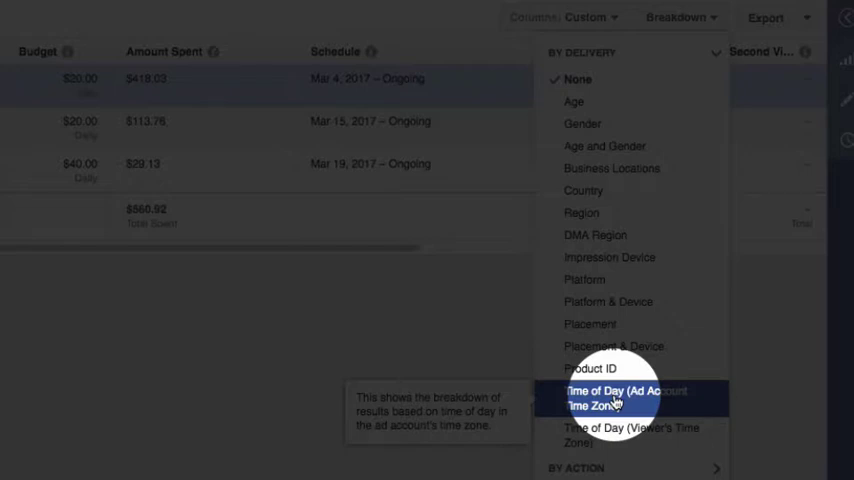
left_click(628, 397)
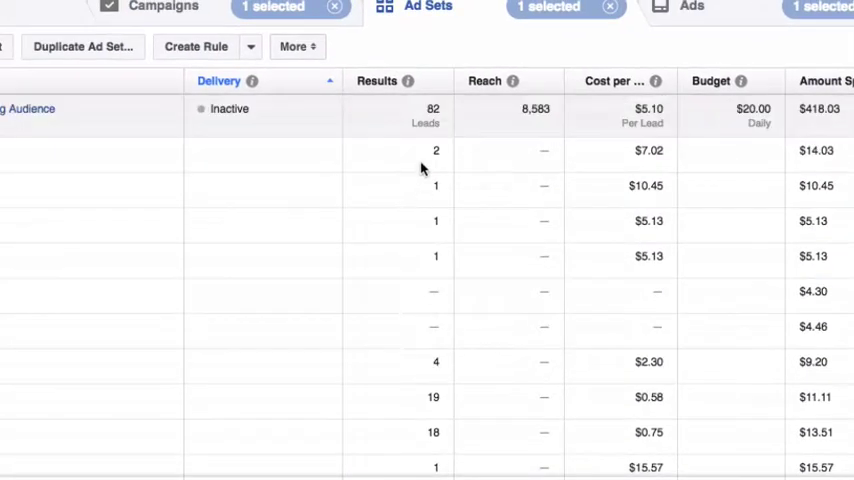
scroll("down", 3)
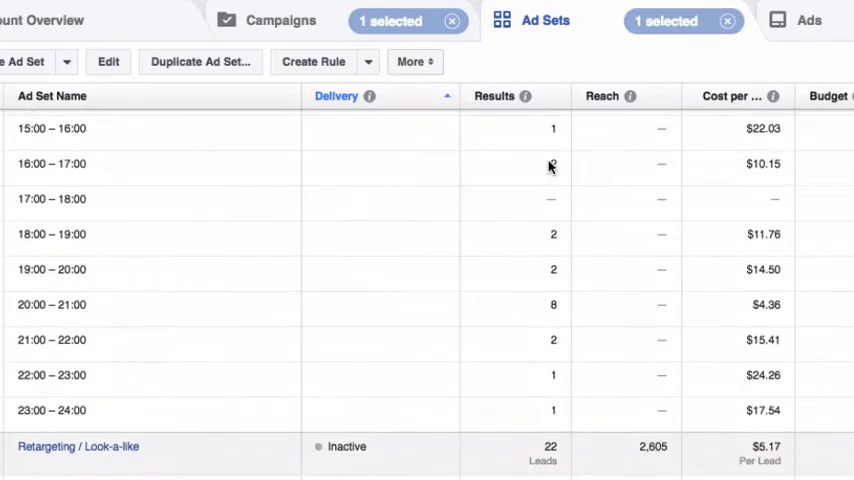
scroll("down", 3)
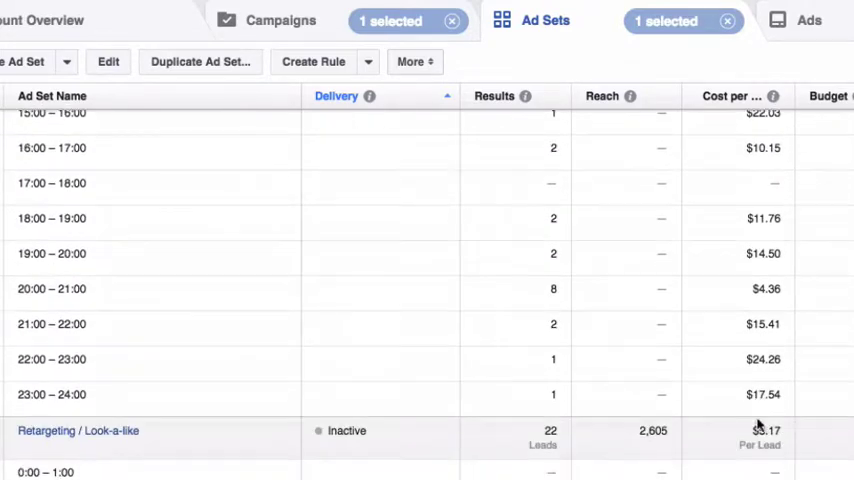
mouse_move(760, 290)
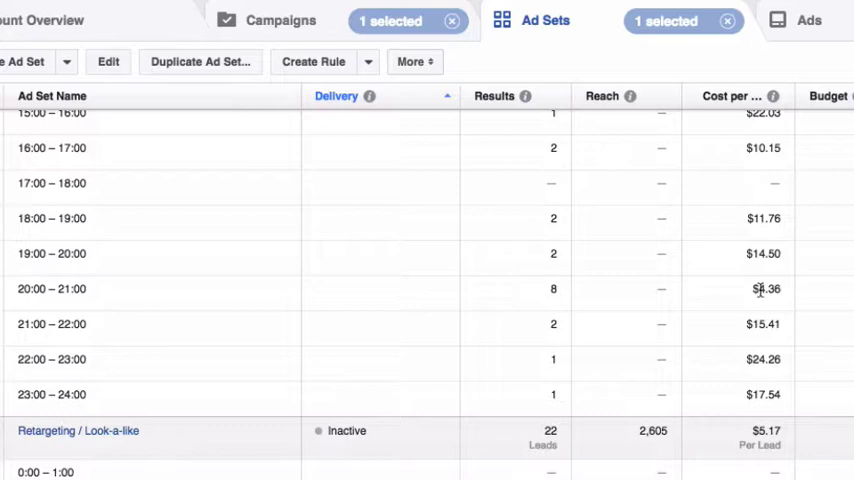
scroll("up", 3)
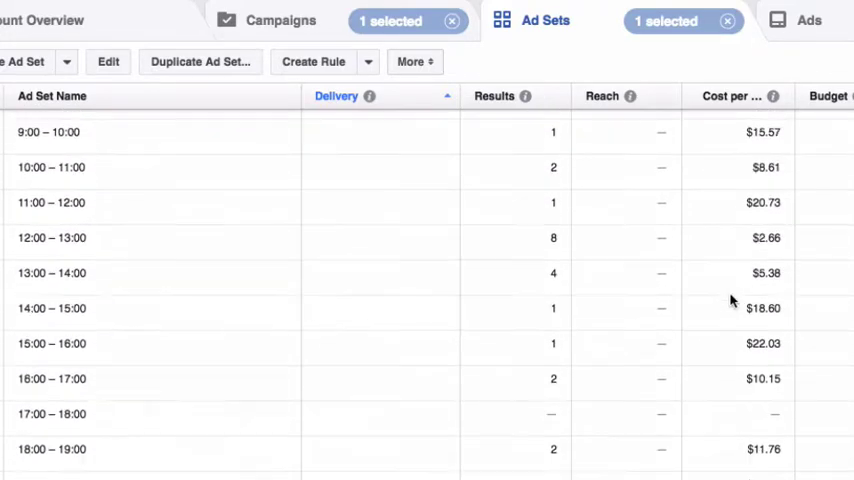
scroll("up", 3)
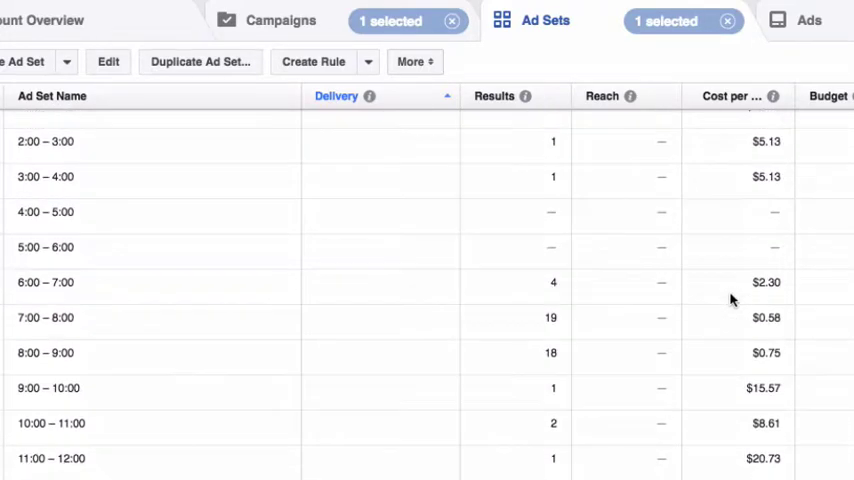
mouse_move(714, 330)
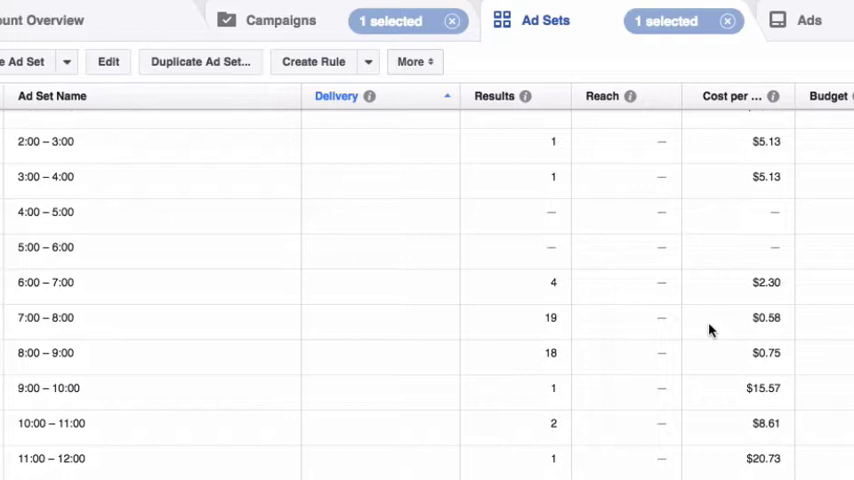
mouse_move(697, 303)
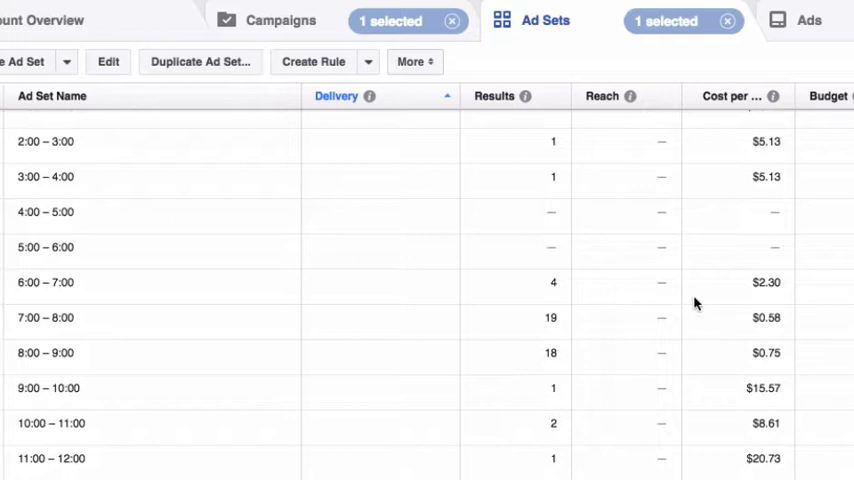
scroll("up", 3)
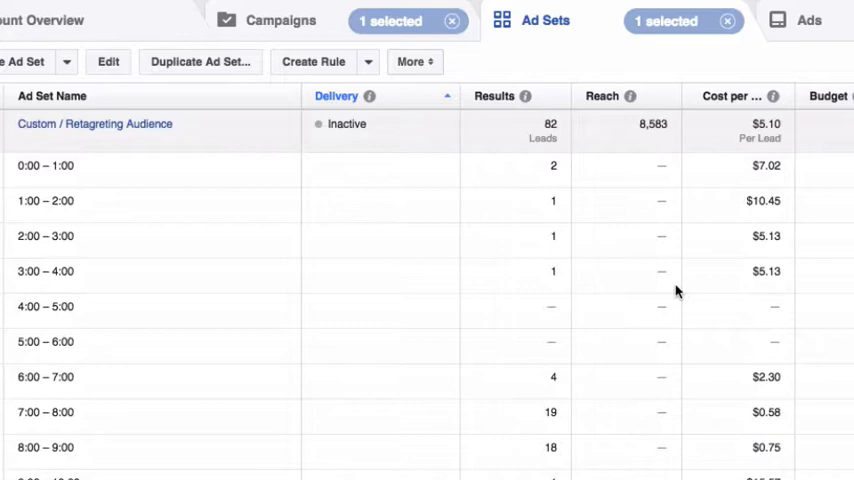
mouse_move(740, 228)
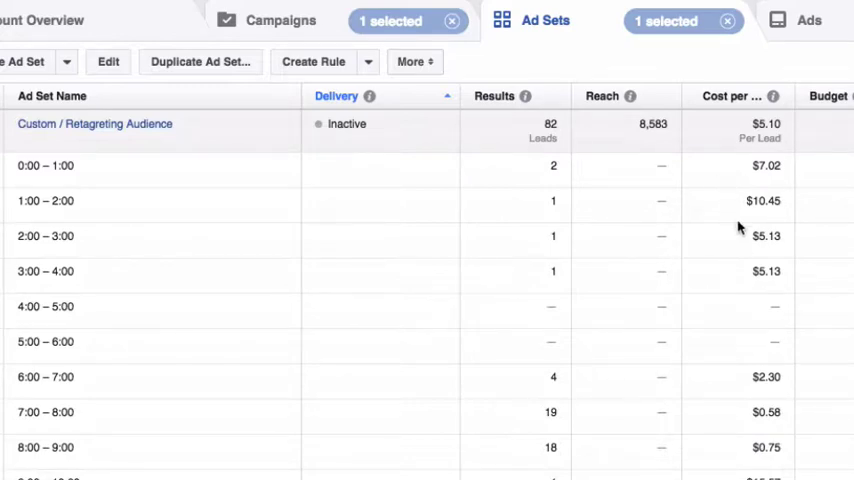
scroll("down", 3)
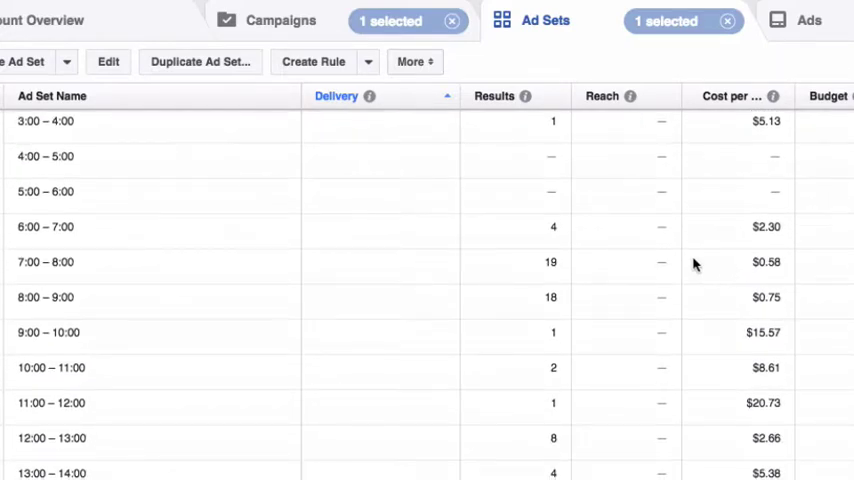
scroll("up", 3)
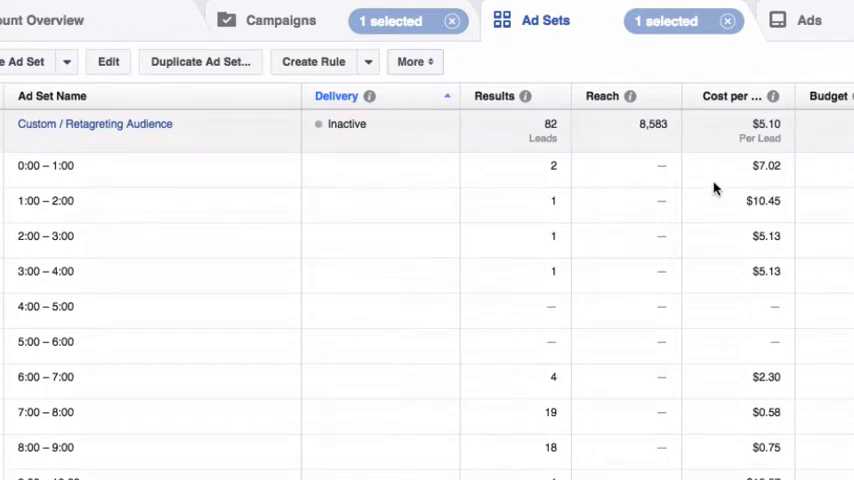
scroll("down", 3)
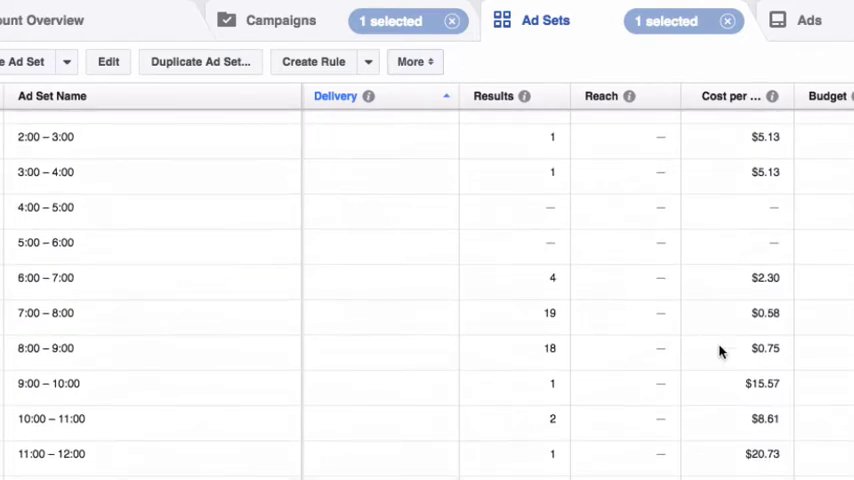
scroll("down", 3)
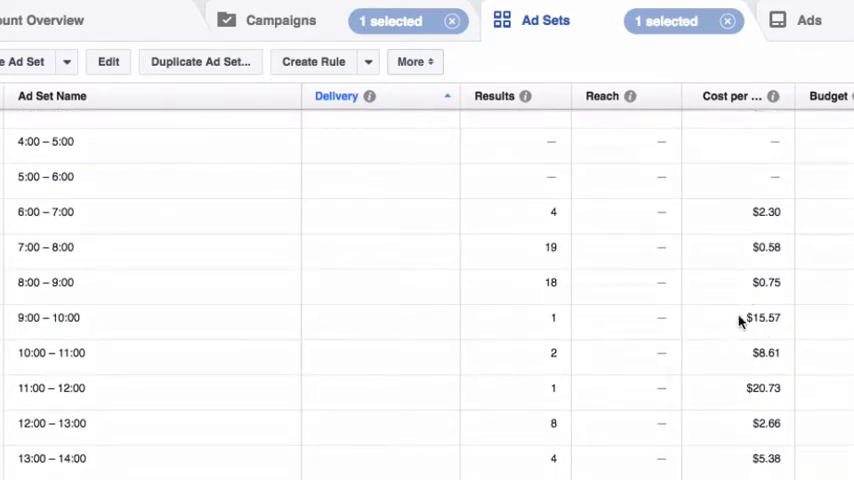
mouse_move(750, 297)
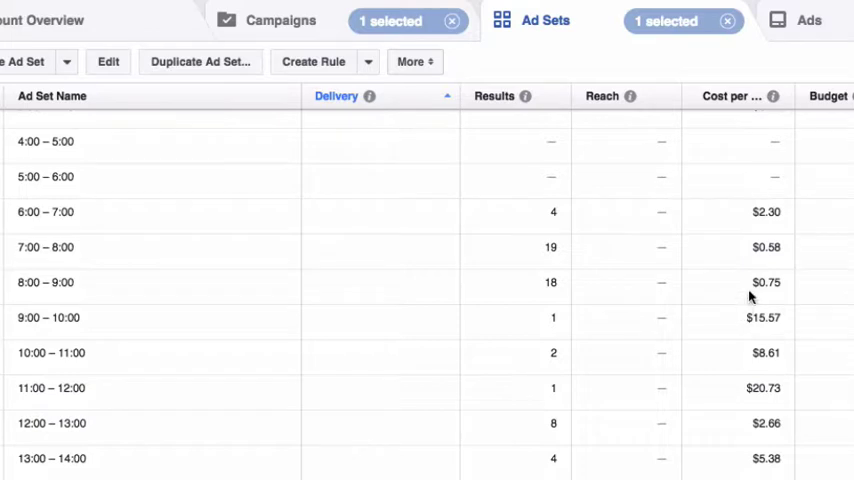
mouse_move(753, 226)
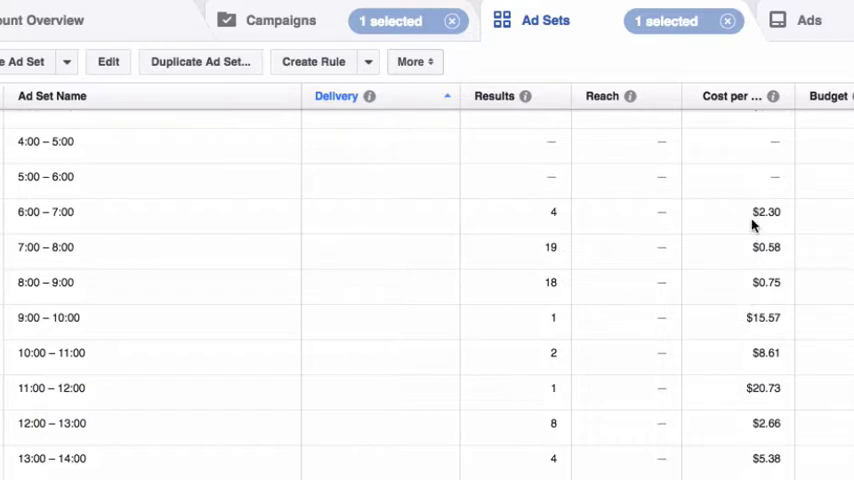
mouse_move(783, 262)
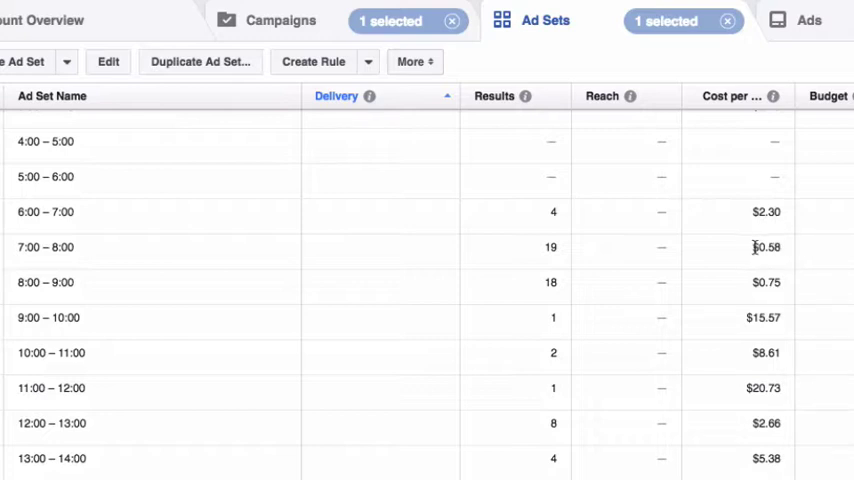
mouse_move(748, 338)
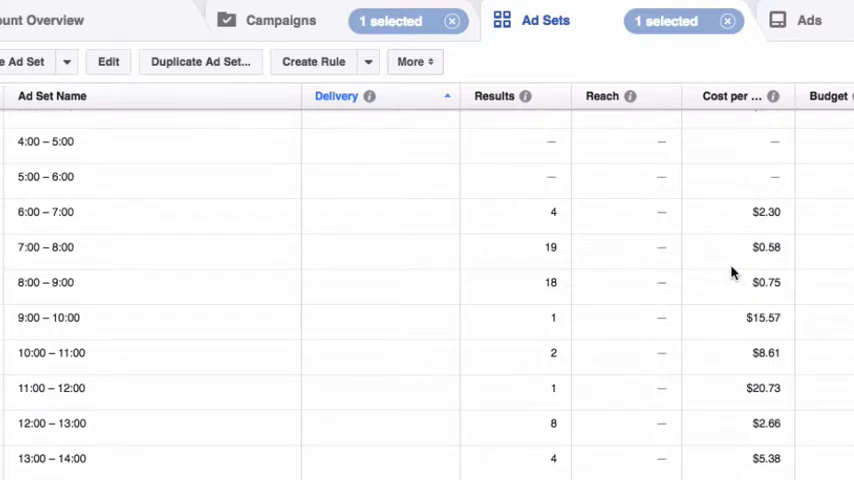
scroll("down", 3)
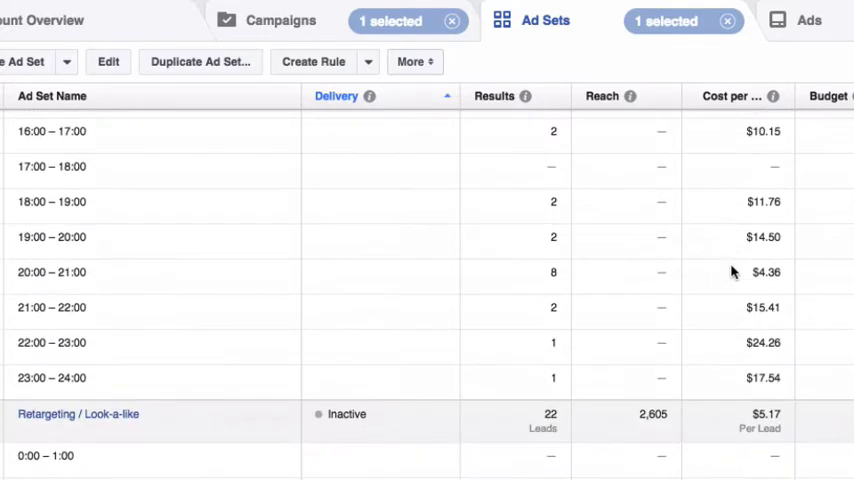
scroll("down", 3)
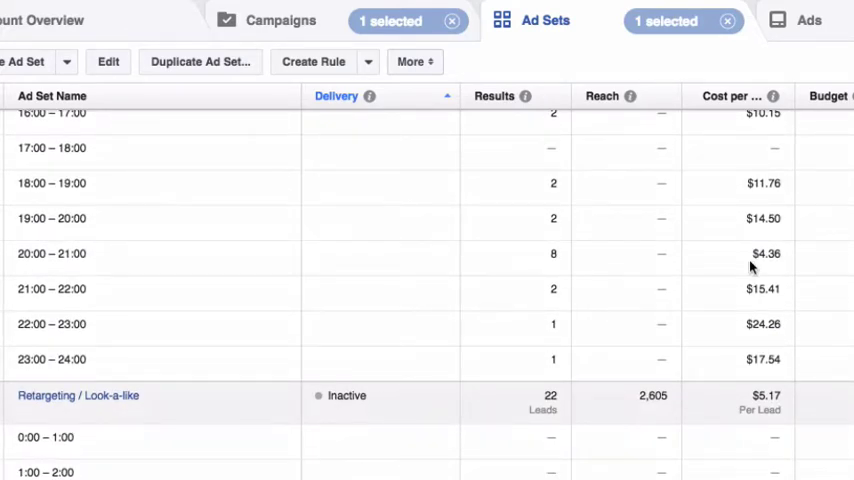
scroll("up", 3)
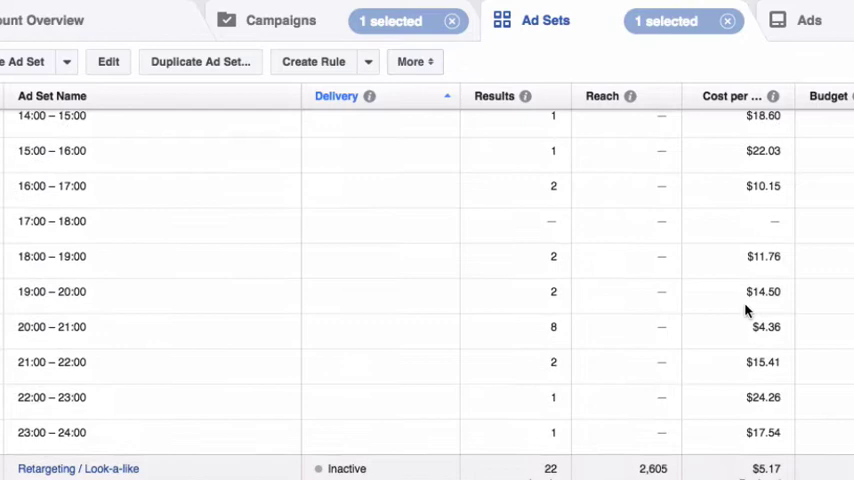
scroll("up", 3)
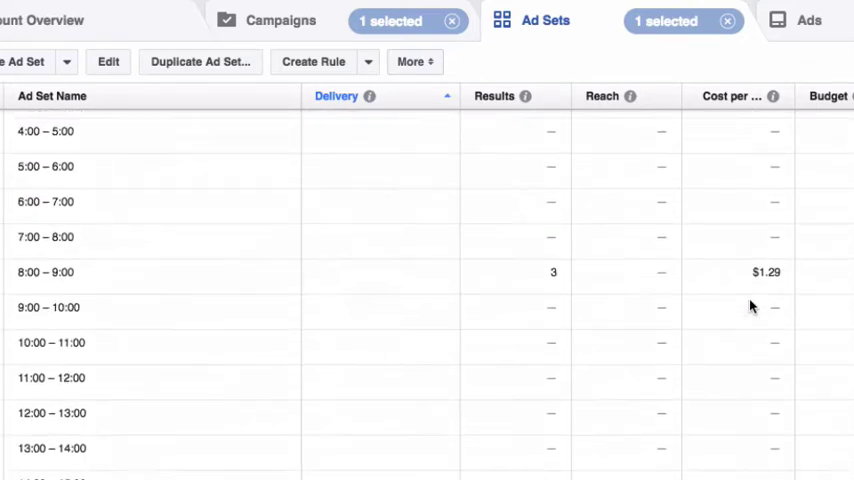
scroll("up", 3)
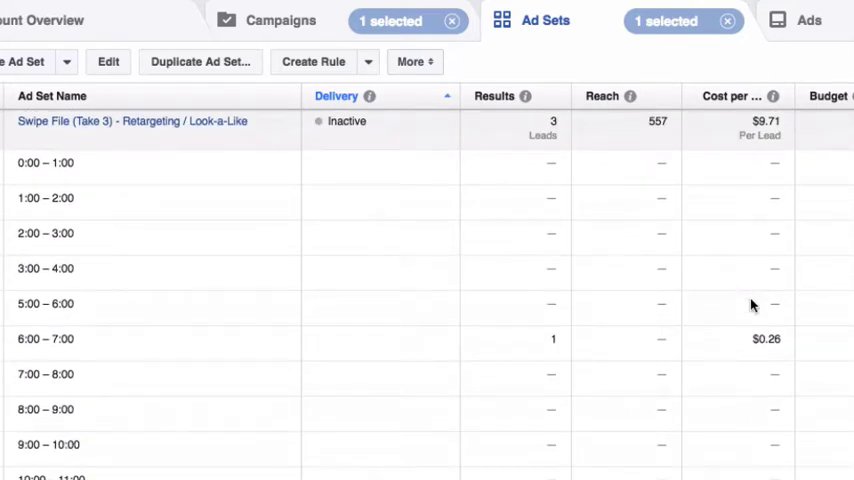
scroll("down", 3)
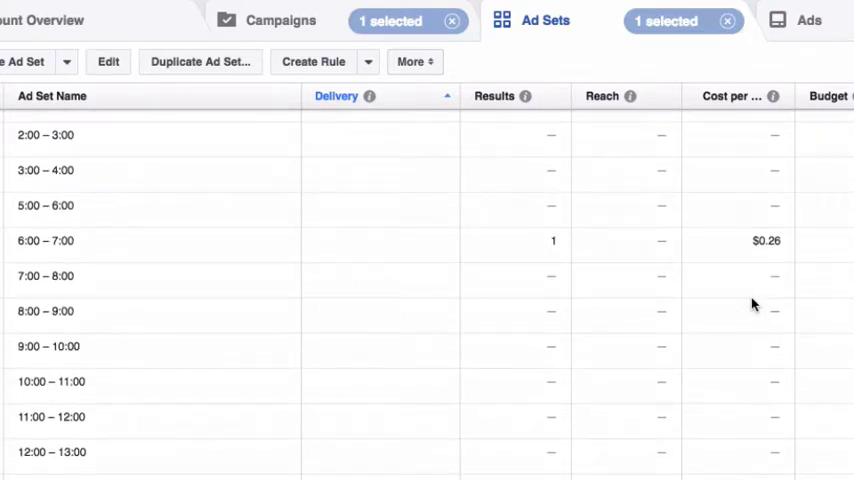
scroll("down", 3)
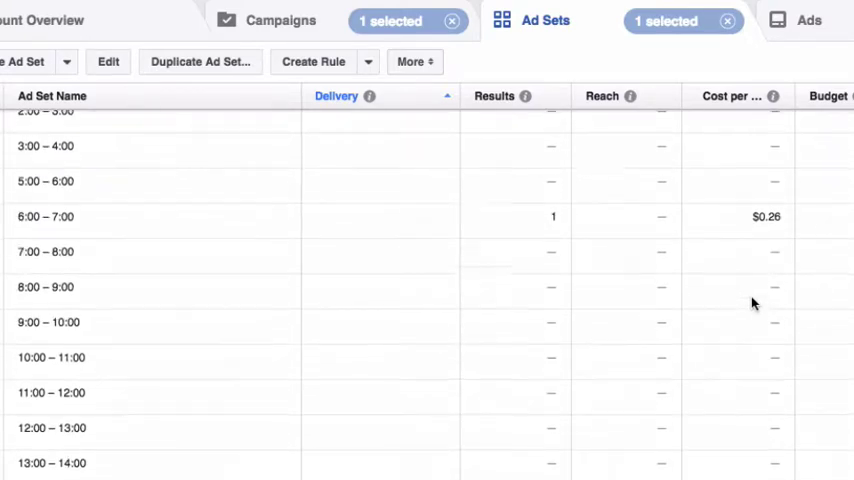
scroll("down", 3)
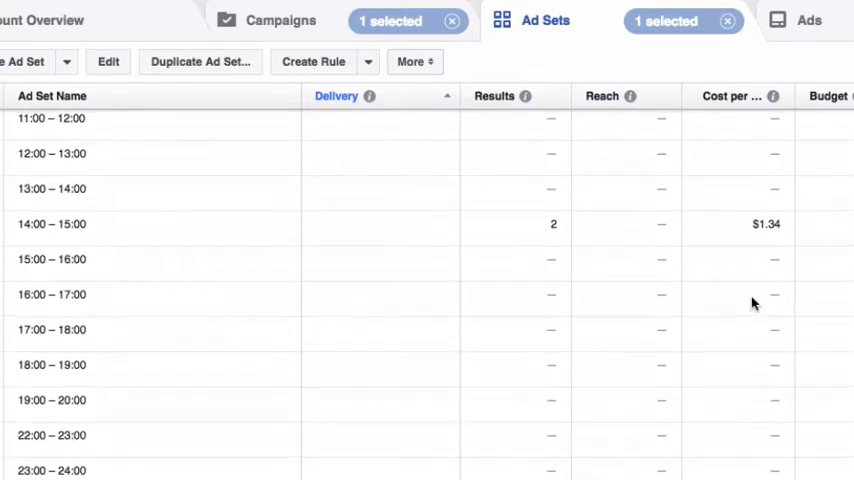
scroll("up", 3)
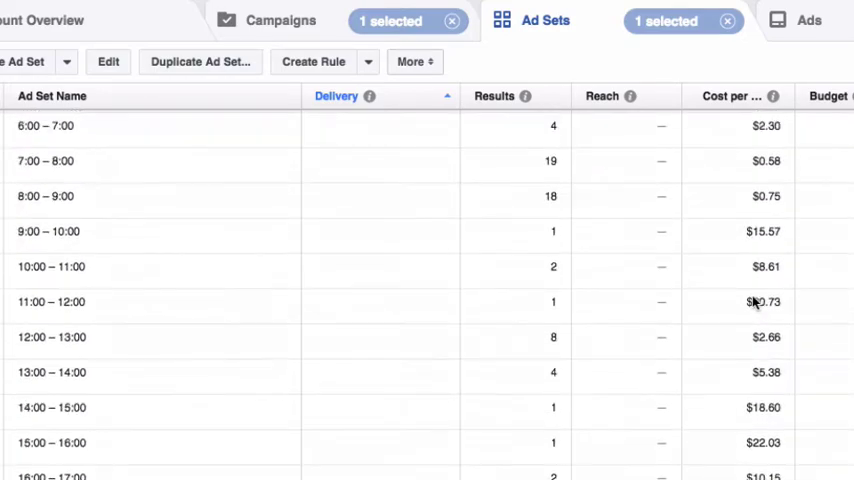
scroll("up", 3)
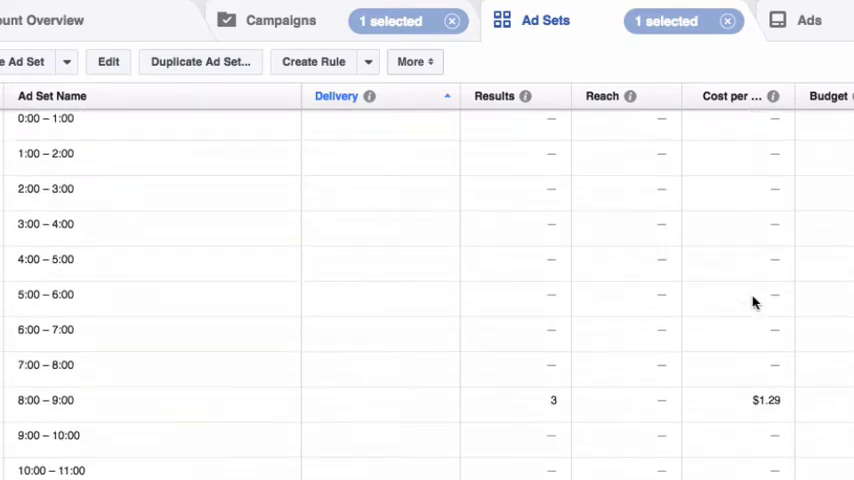
scroll("down", 3)
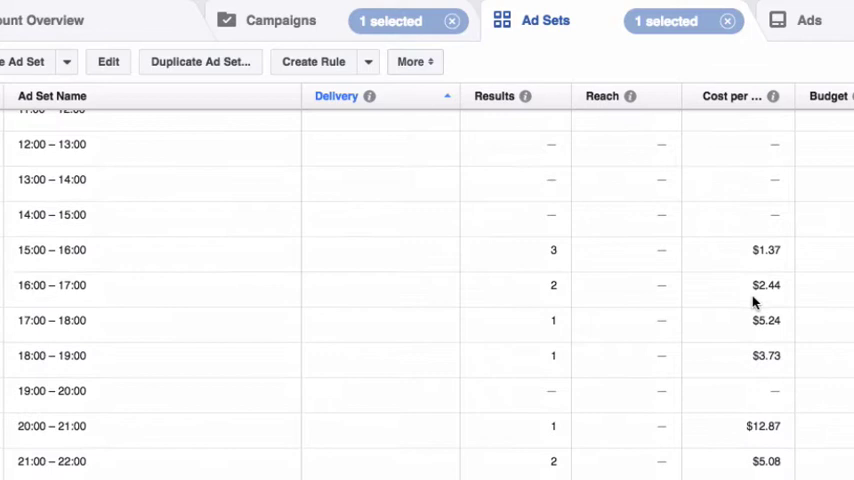
scroll("down", 3)
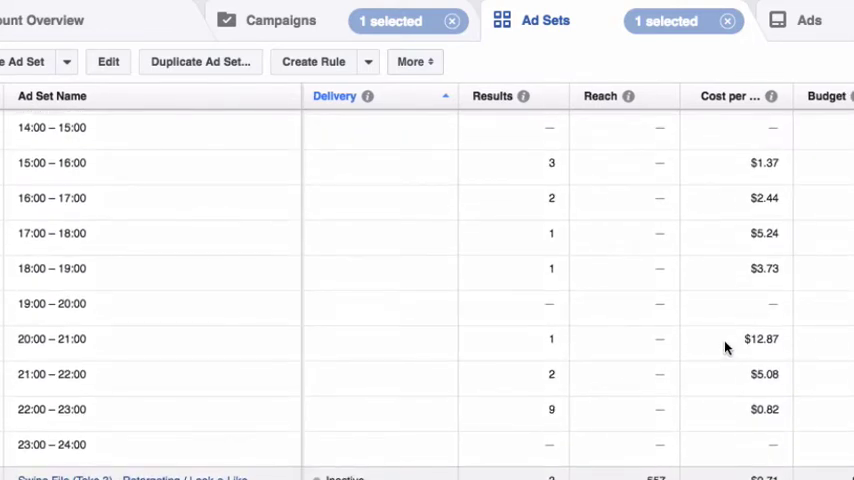
mouse_move(700, 396)
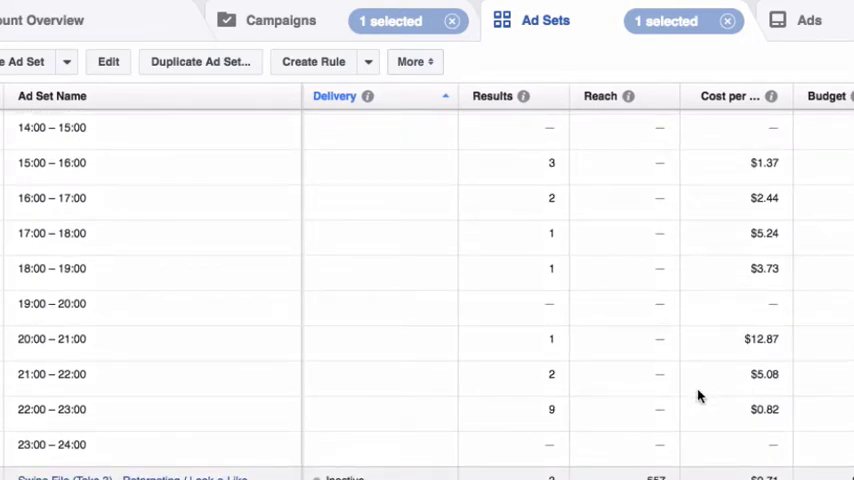
mouse_move(601, 410)
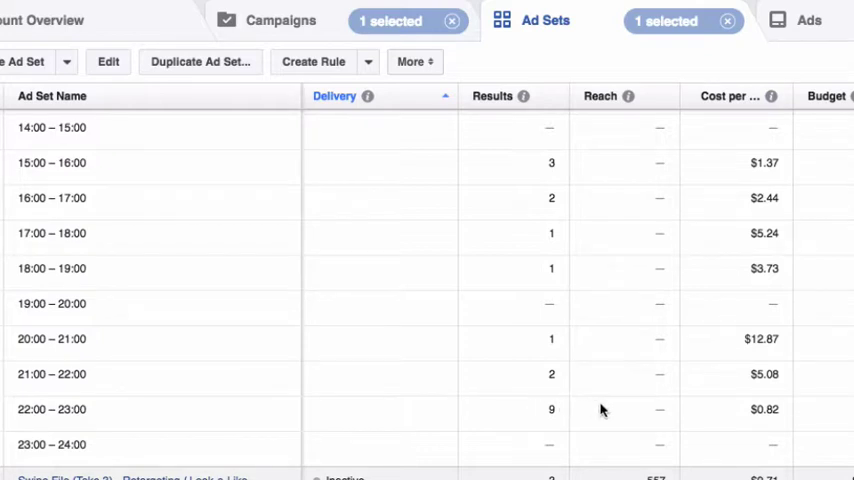
mouse_move(653, 424)
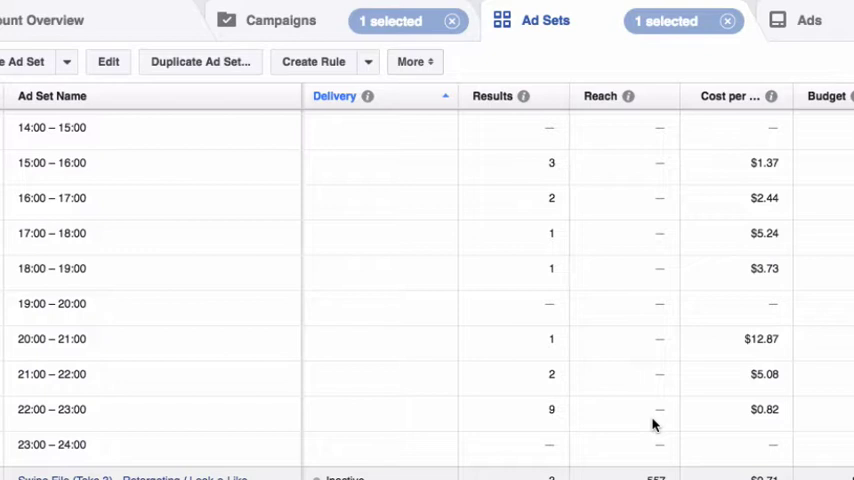
mouse_move(669, 417)
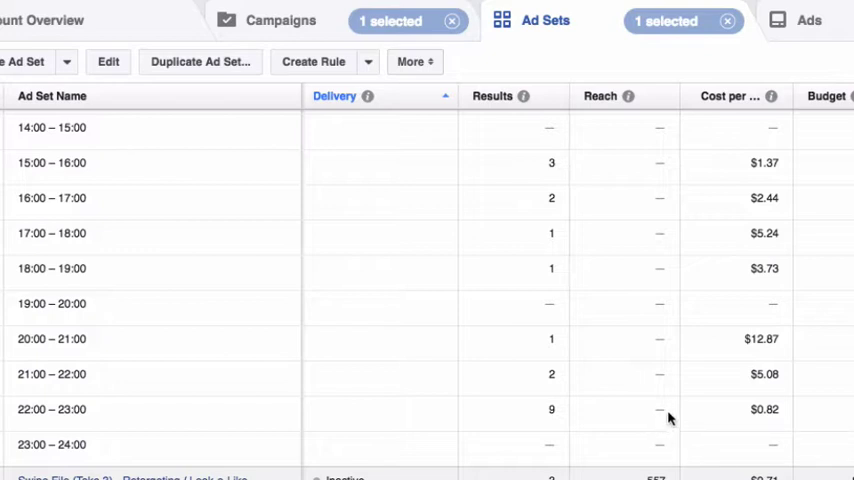
mouse_move(658, 220)
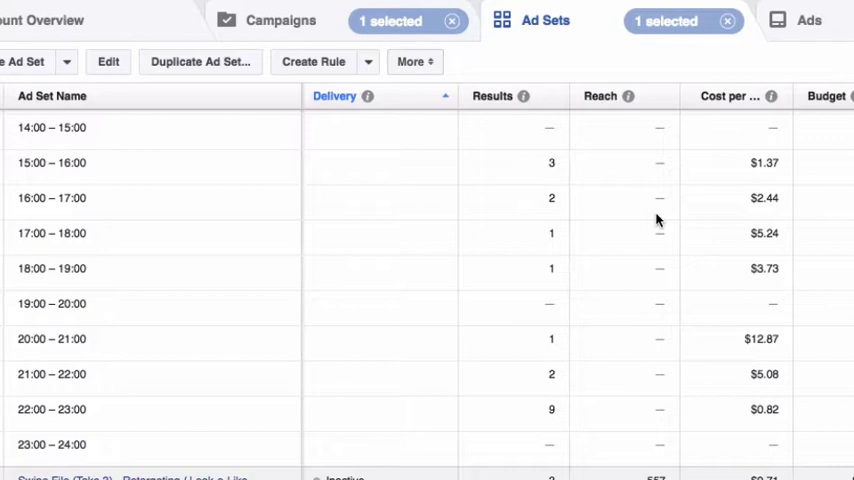
mouse_move(675, 127)
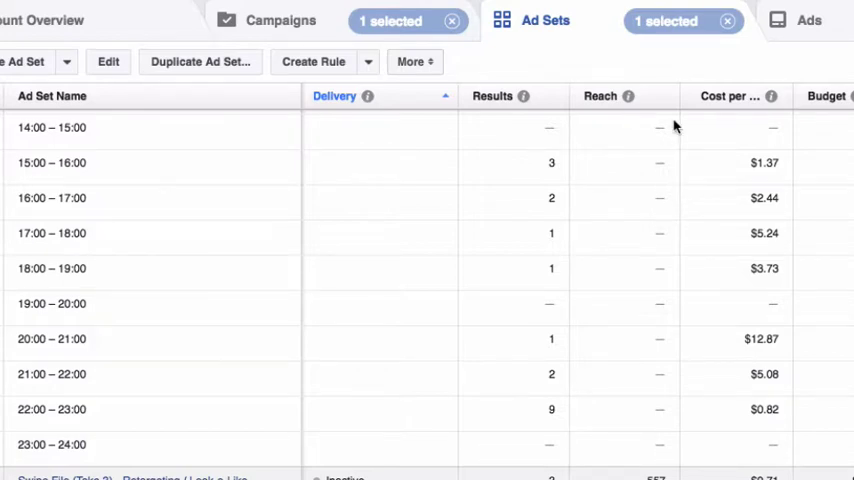
mouse_move(501, 174)
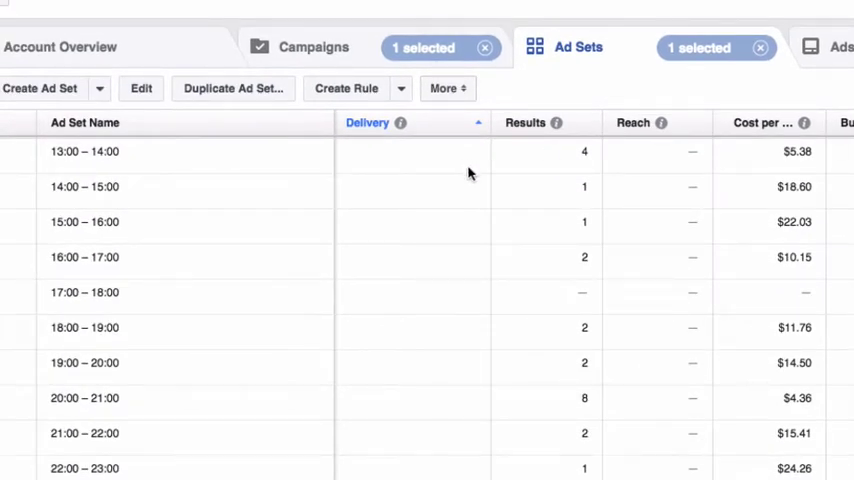
Step: Scroll up the ad sets table while clearing the Time of Day breakdown
scroll("up", 3)
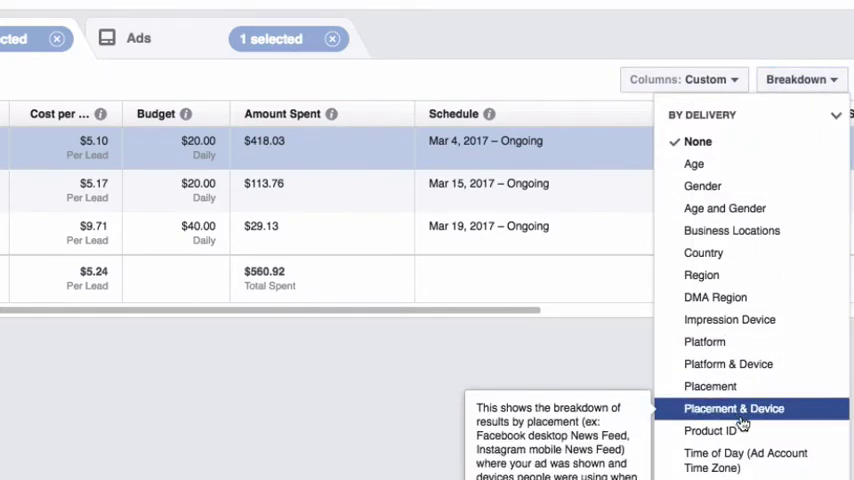
mouse_move(745, 460)
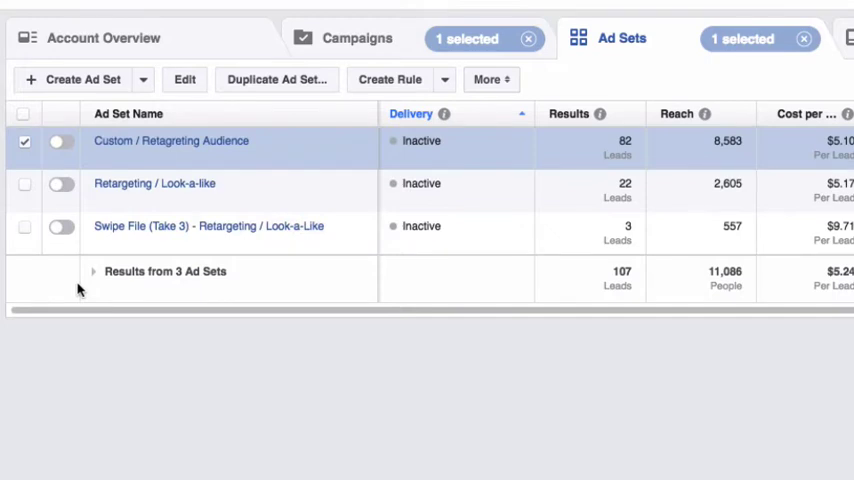
mouse_move(78, 289)
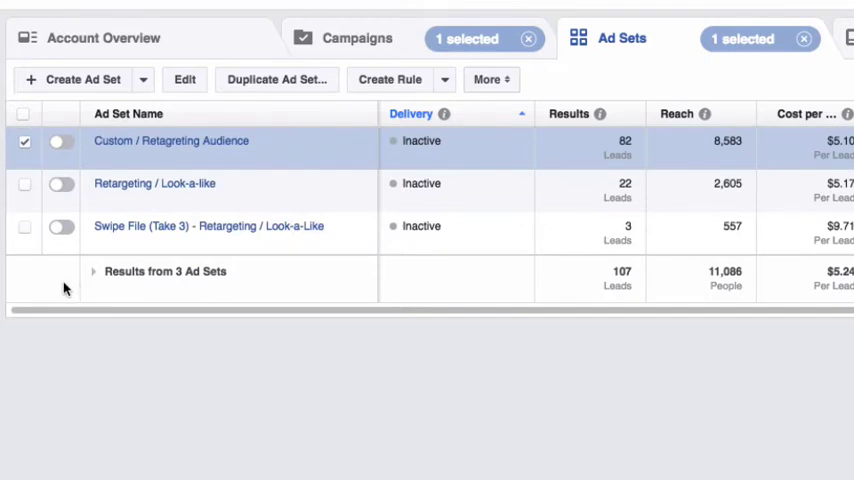
mouse_move(140, 343)
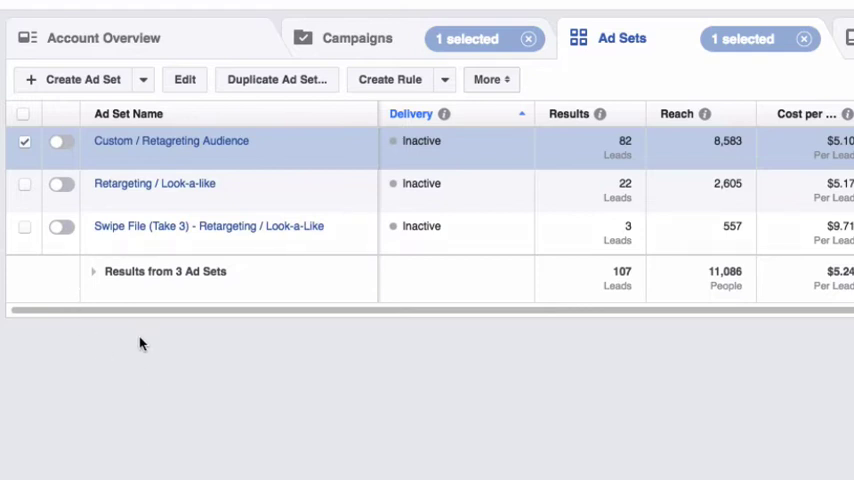